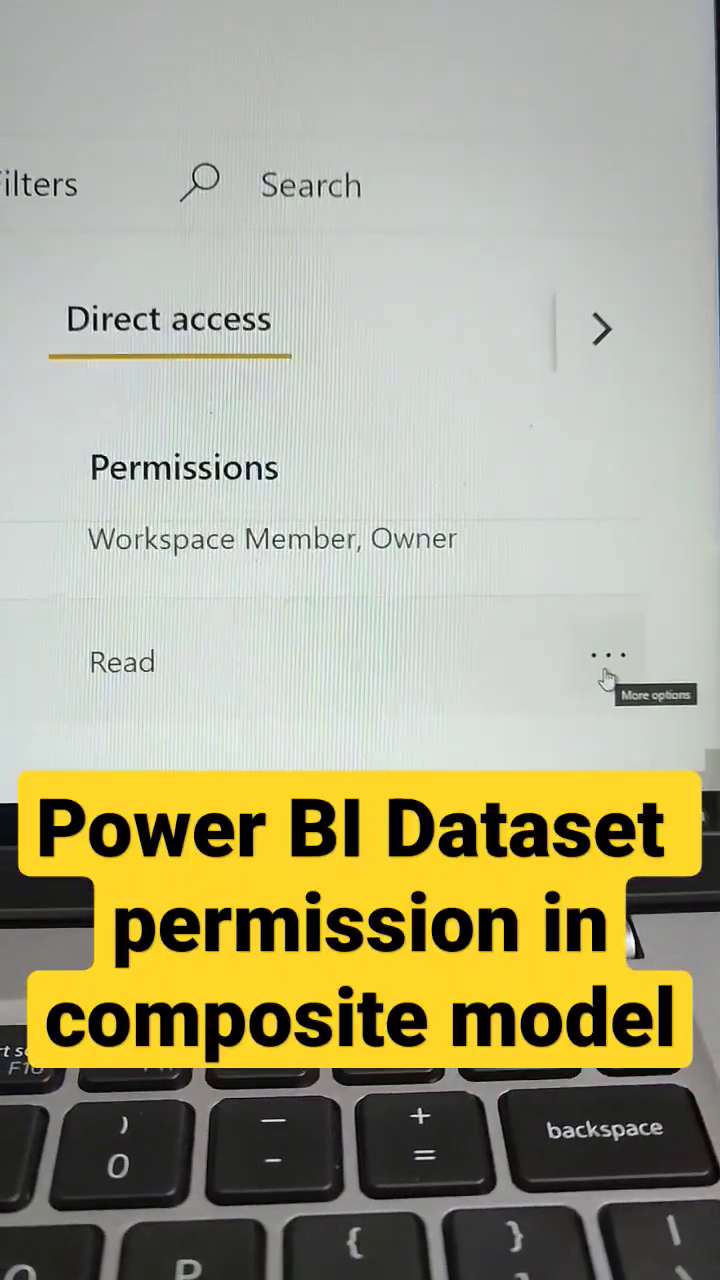
# Show the Add reshare, Add build, Add write and Remove access choices for the Read-only entry
pyautogui.click(608, 660)
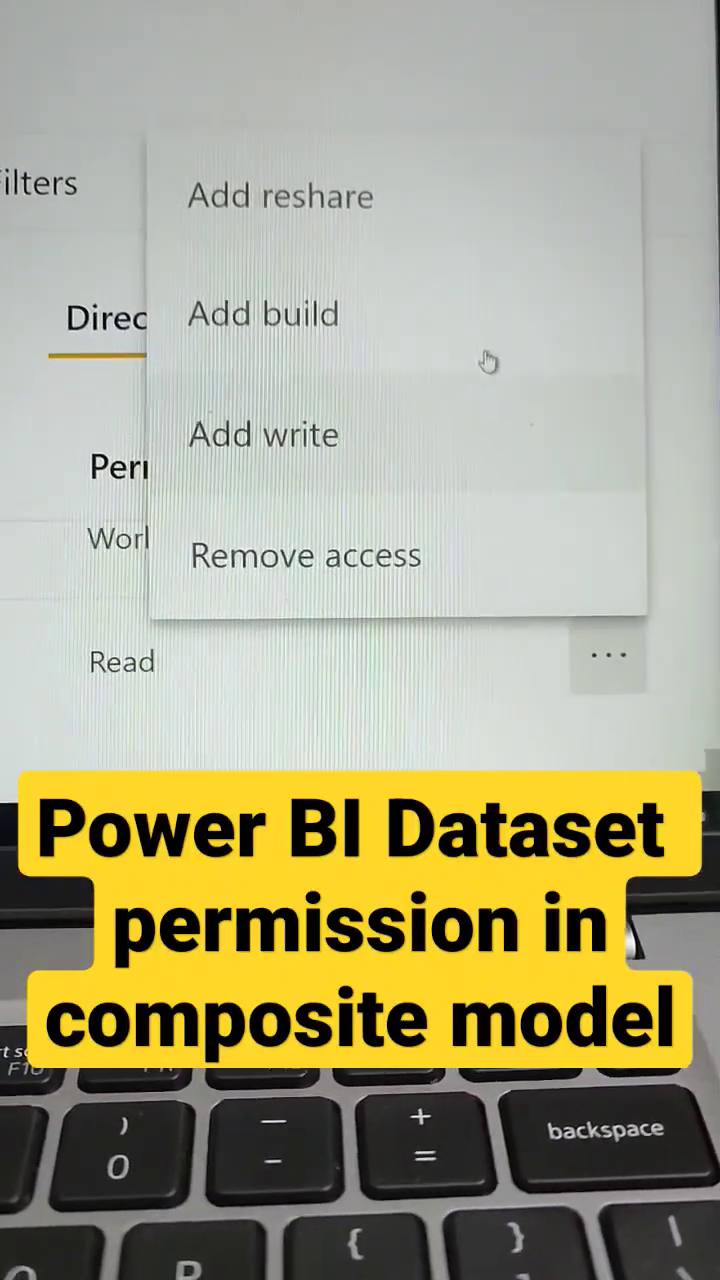